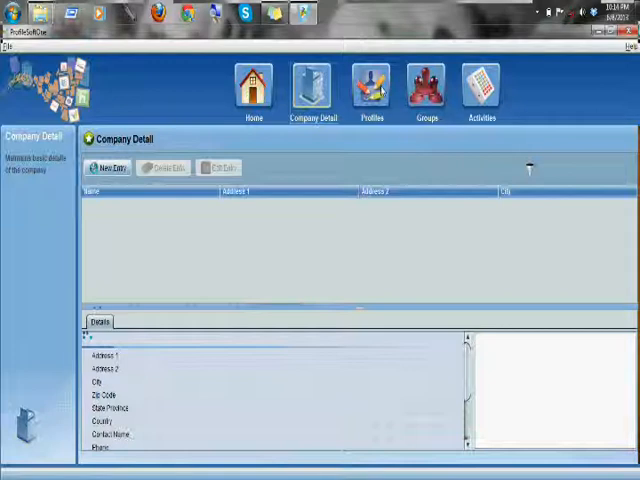
Step: Open the Profiles panel showing the empty personal profile list with name, gender and date fields
click(369, 85)
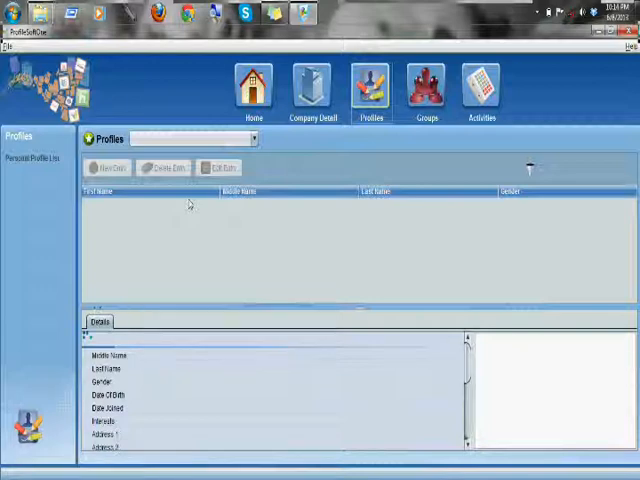
mouse_move(390, 58)
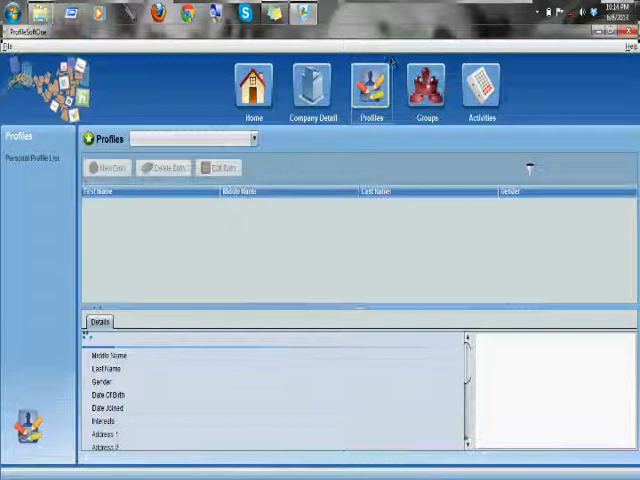
Step: Open the Groups panel with its empty group list, description, created-on and members details
click(425, 85)
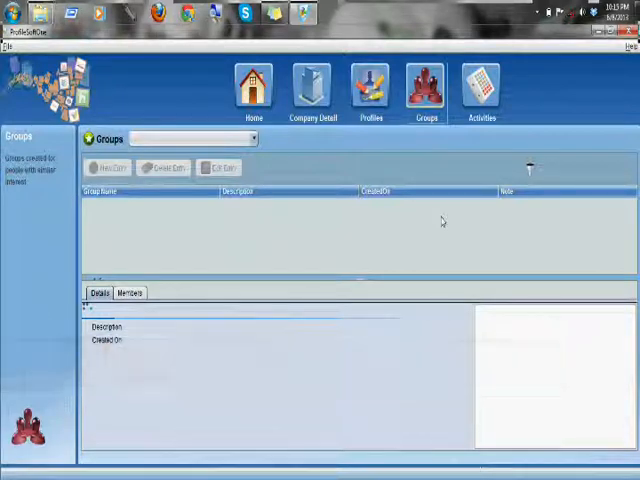
mouse_move(125, 192)
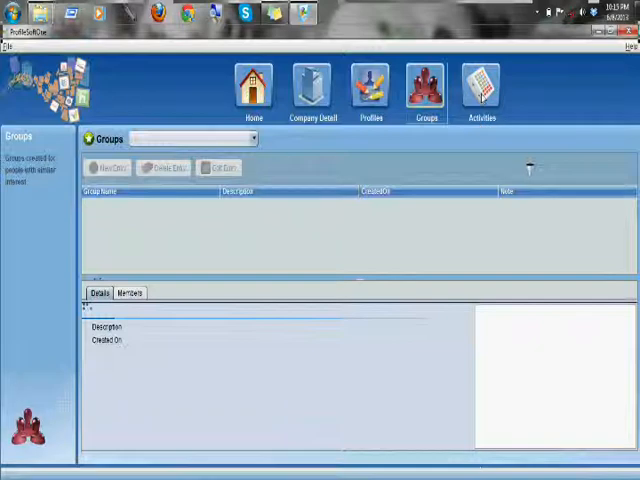
Step: Open the empty Activities panel, view its Participants list, then return to Details
click(481, 85)
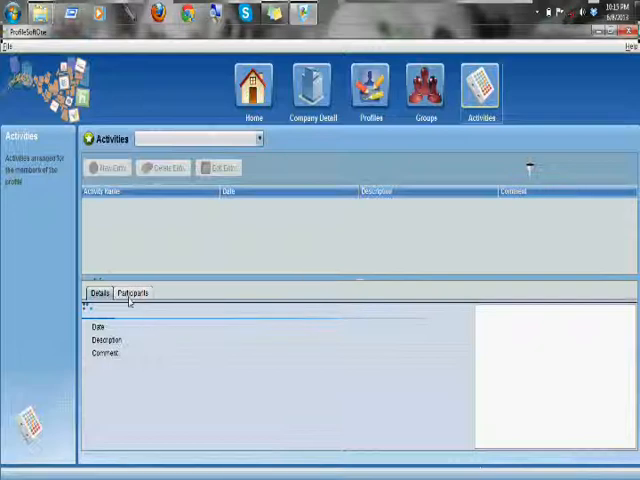
click(133, 292)
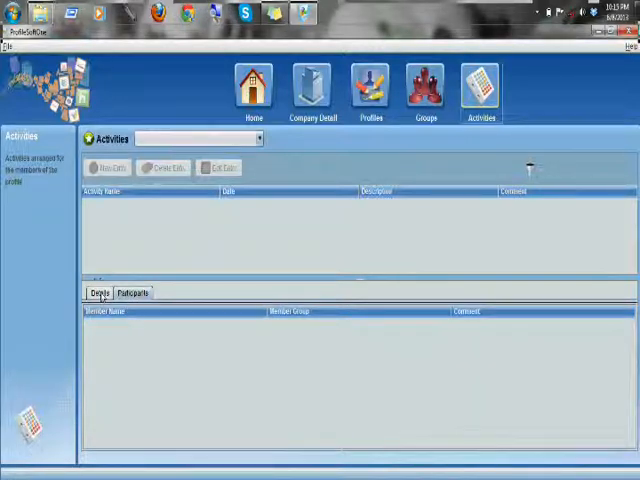
click(99, 292)
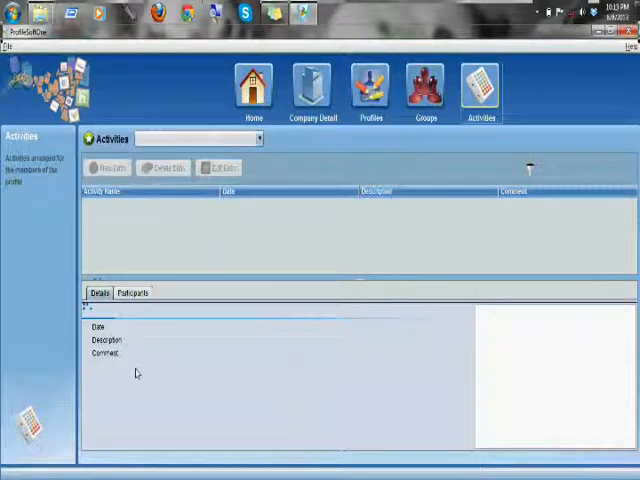